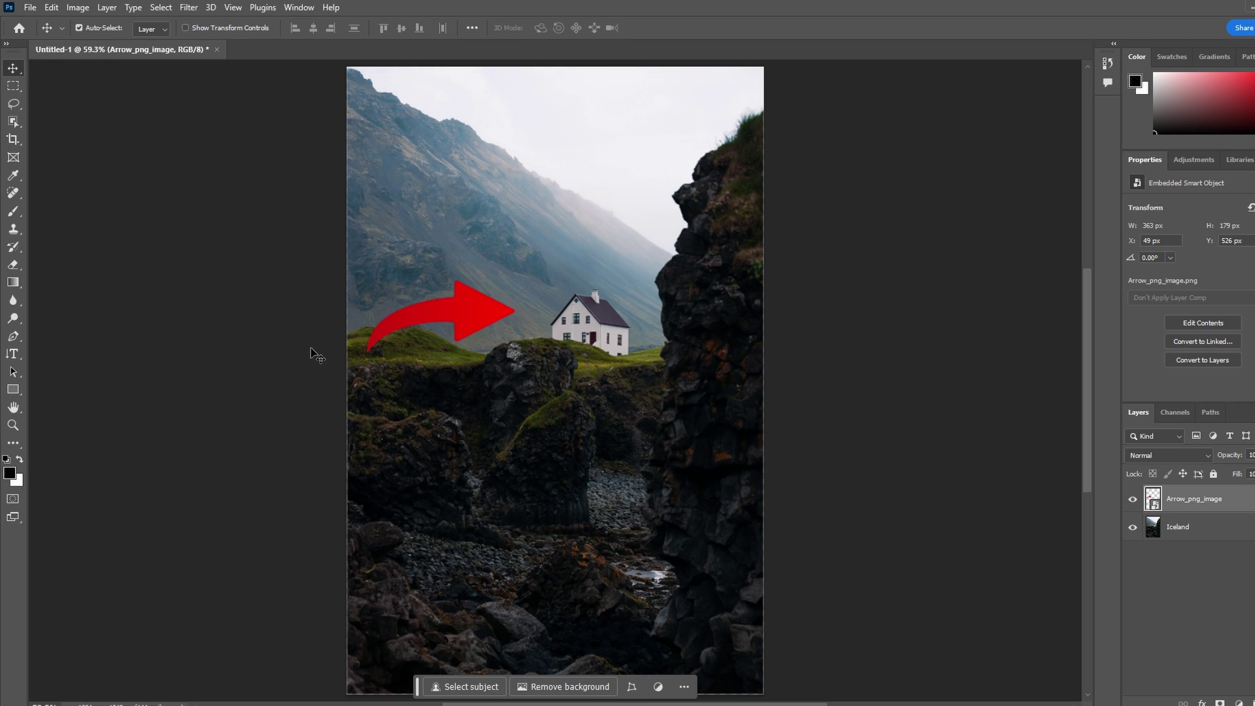
mouse_move(370, 264)
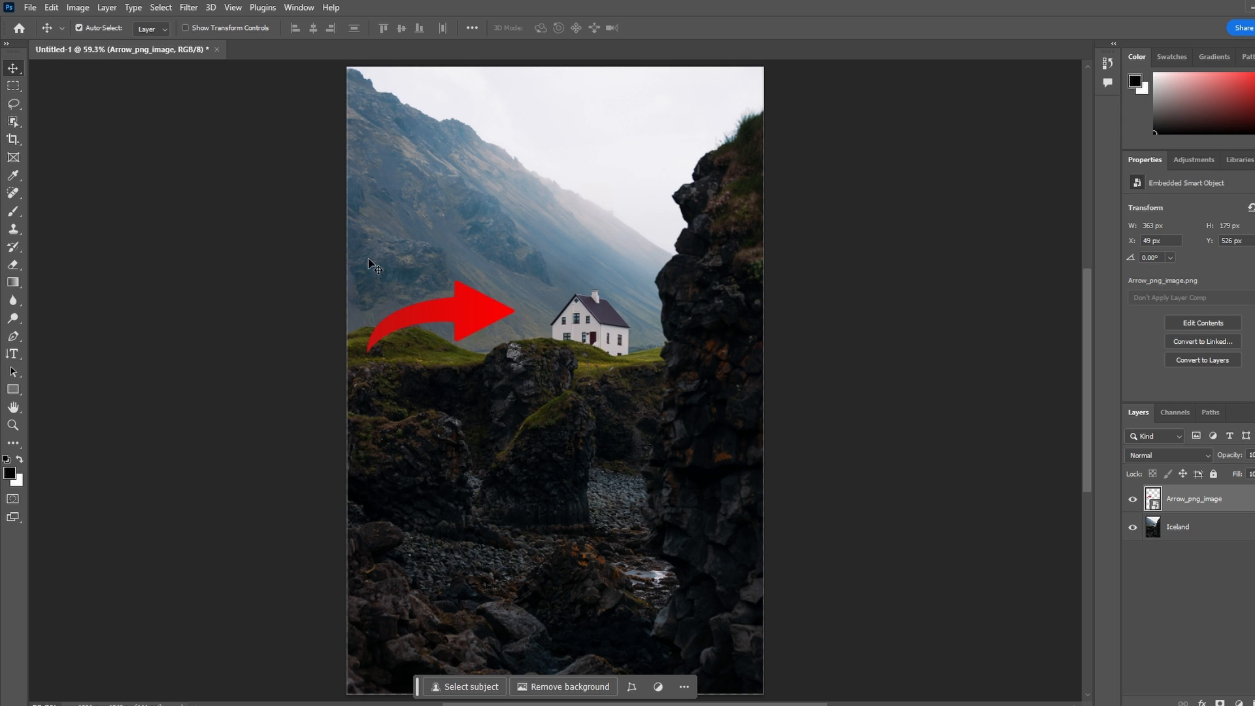
mouse_move(423, 360)
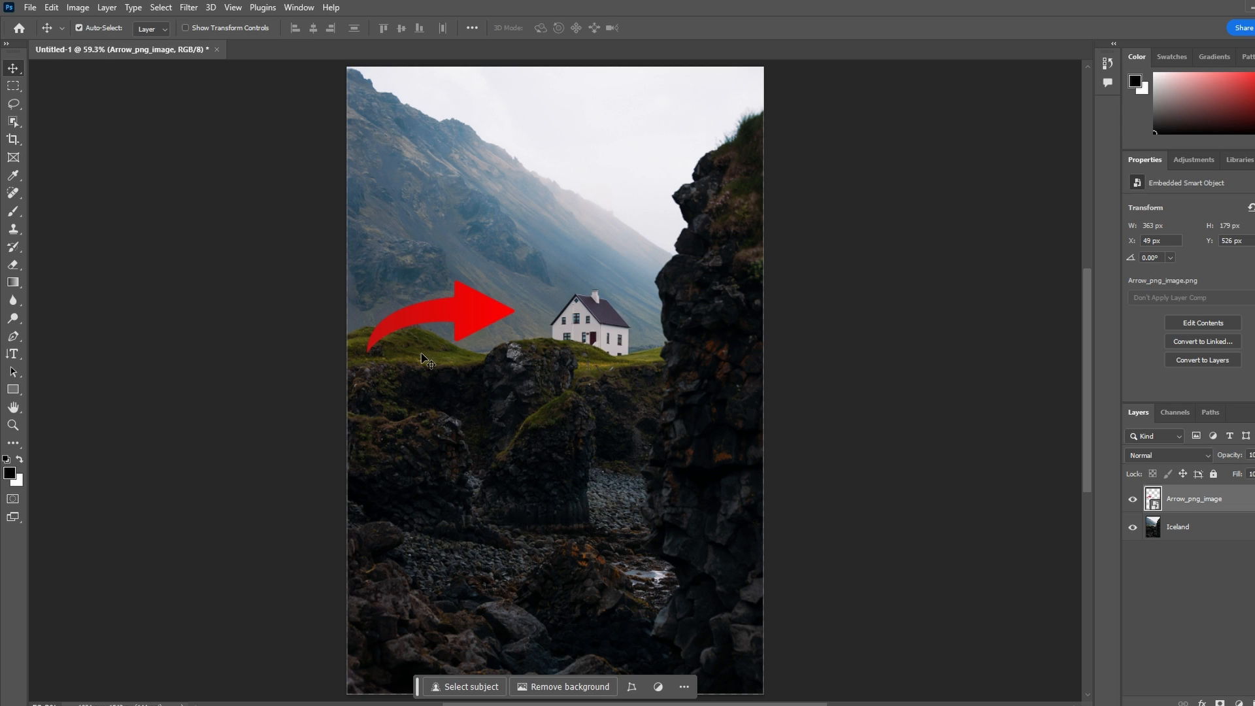
Show the File menu's Export options for the house-and-arrow composite
click(49, 9)
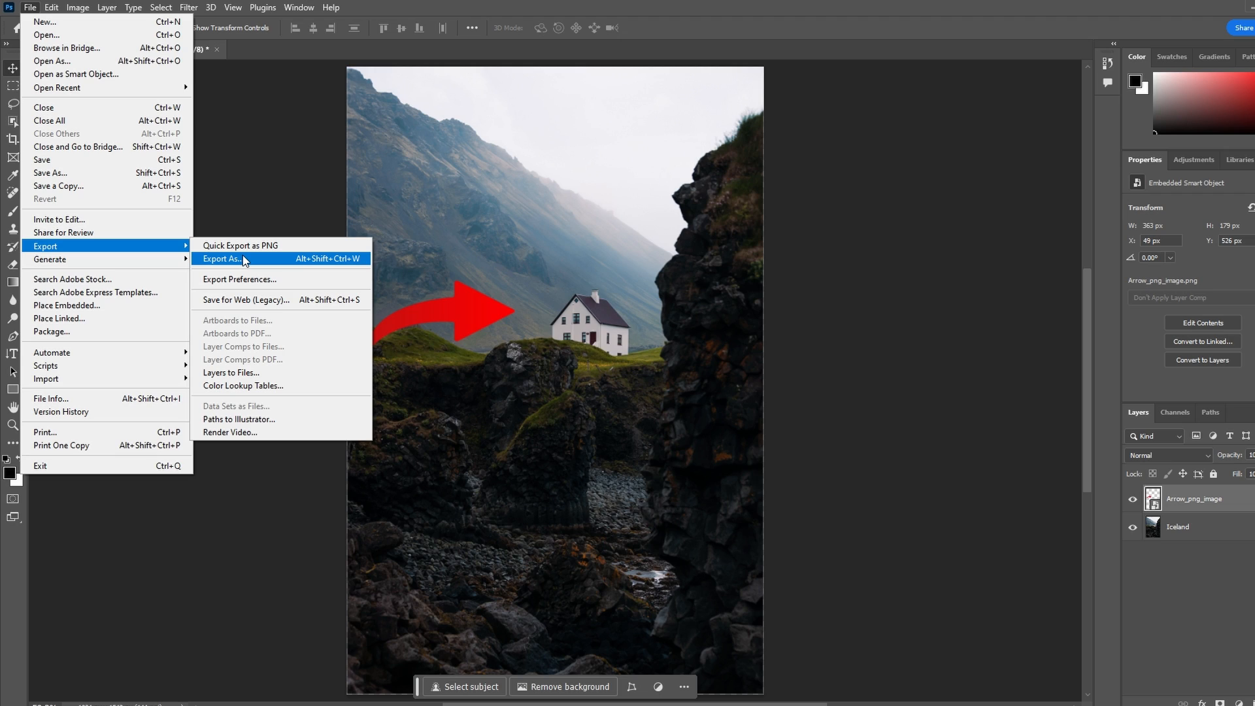
mouse_move(260, 264)
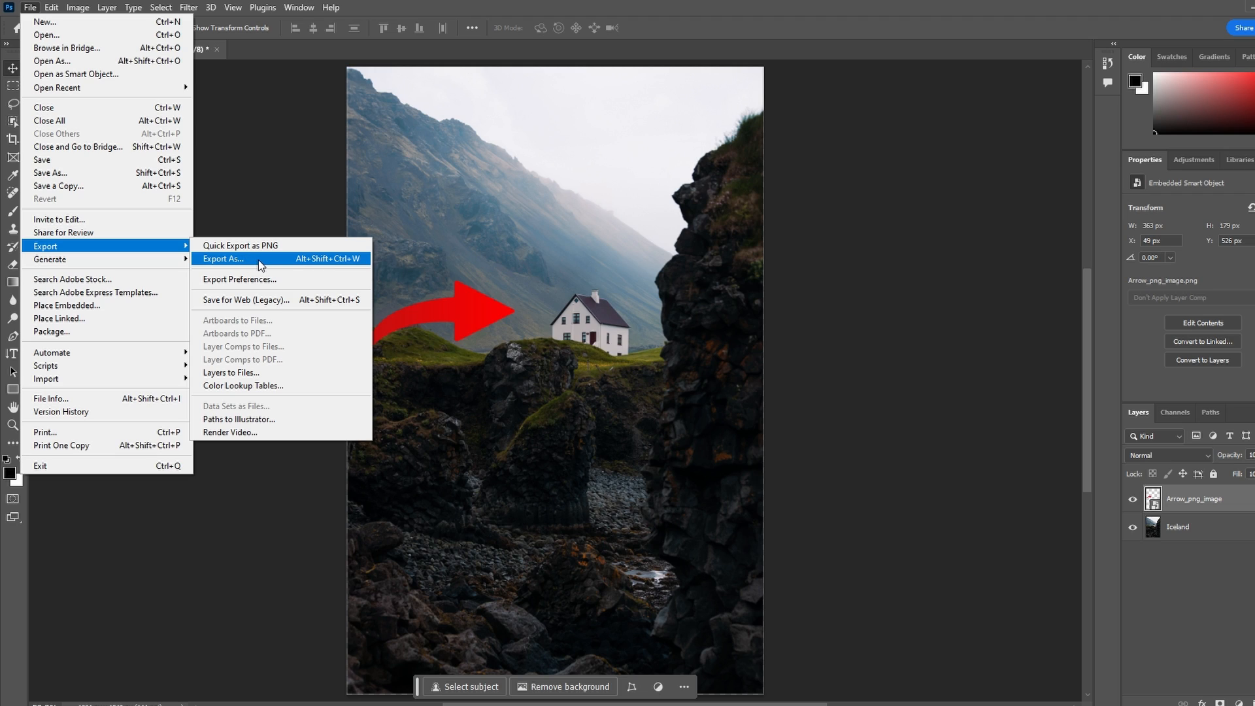
mouse_move(284, 260)
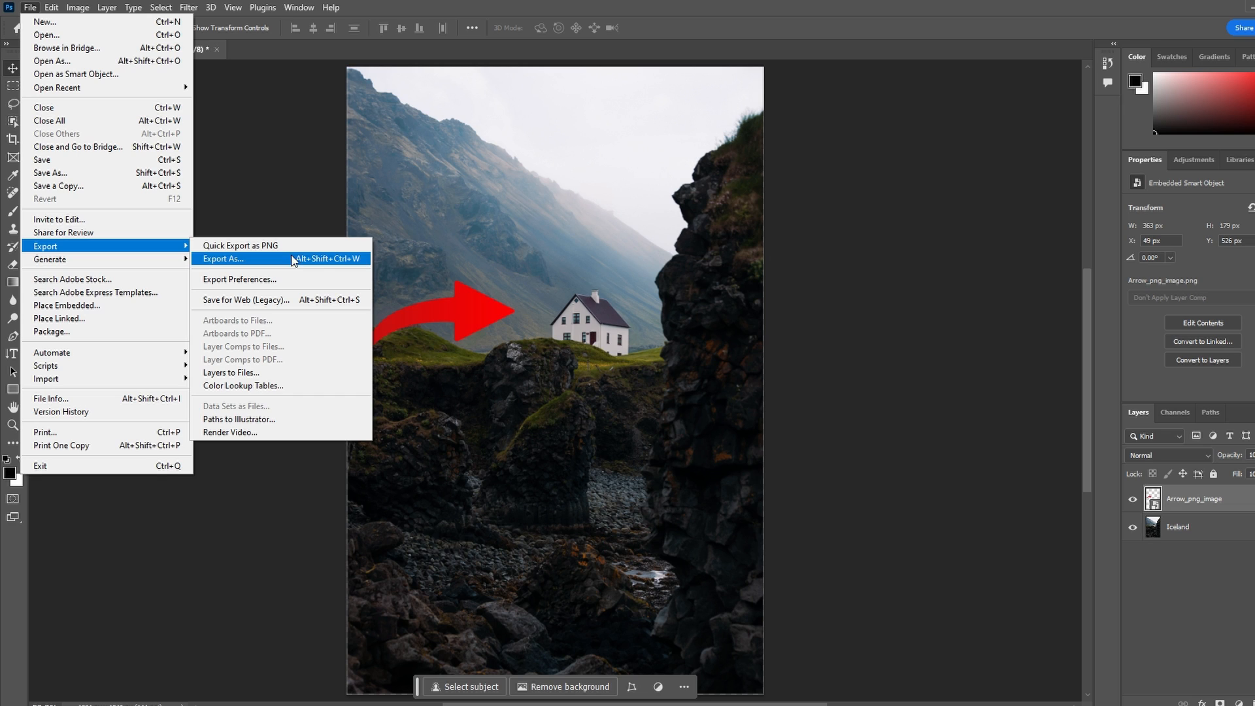
mouse_move(1210, 76)
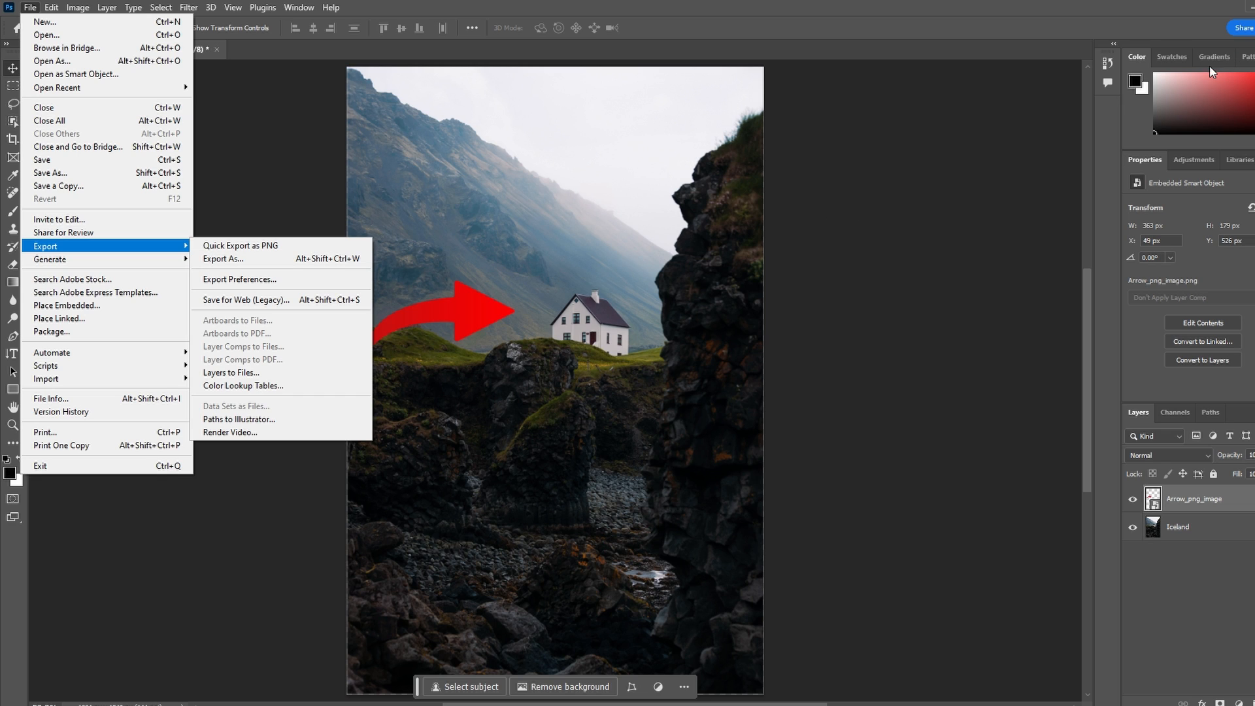
mouse_move(271, 287)
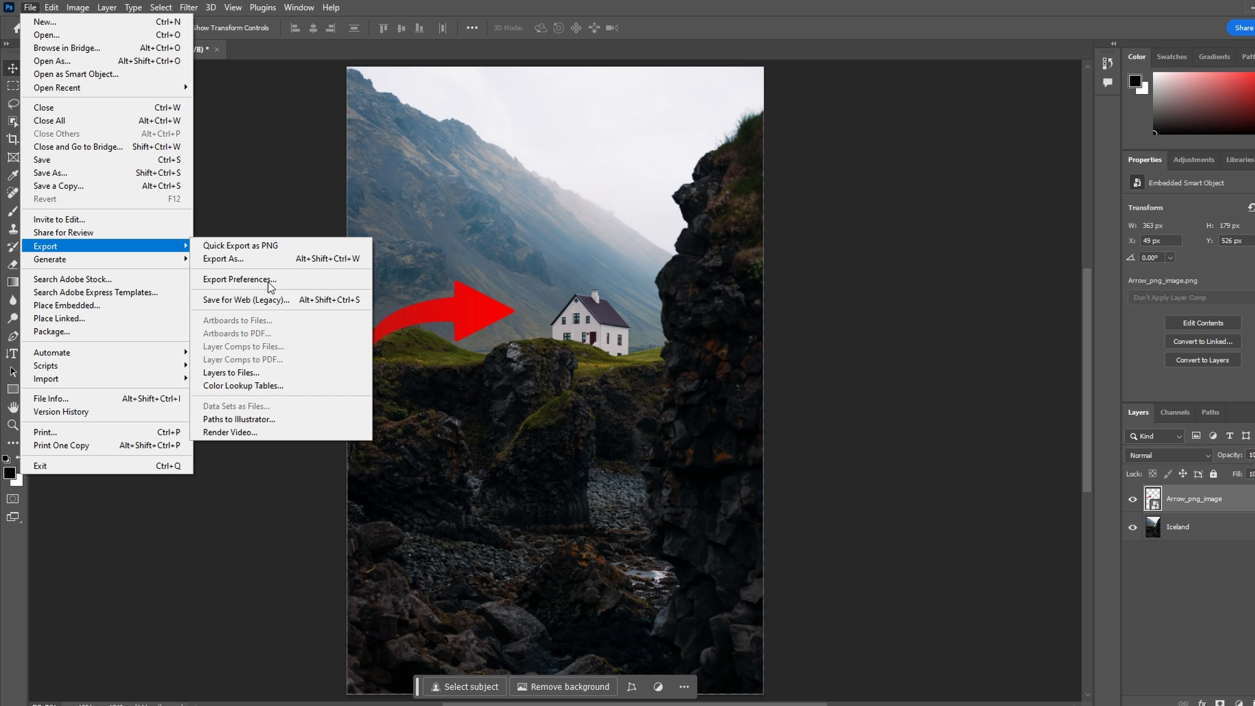
Export the composite as a 1024×1543 JPG via Export As, reaching the save dialog for Untitled-1
click(222, 259)
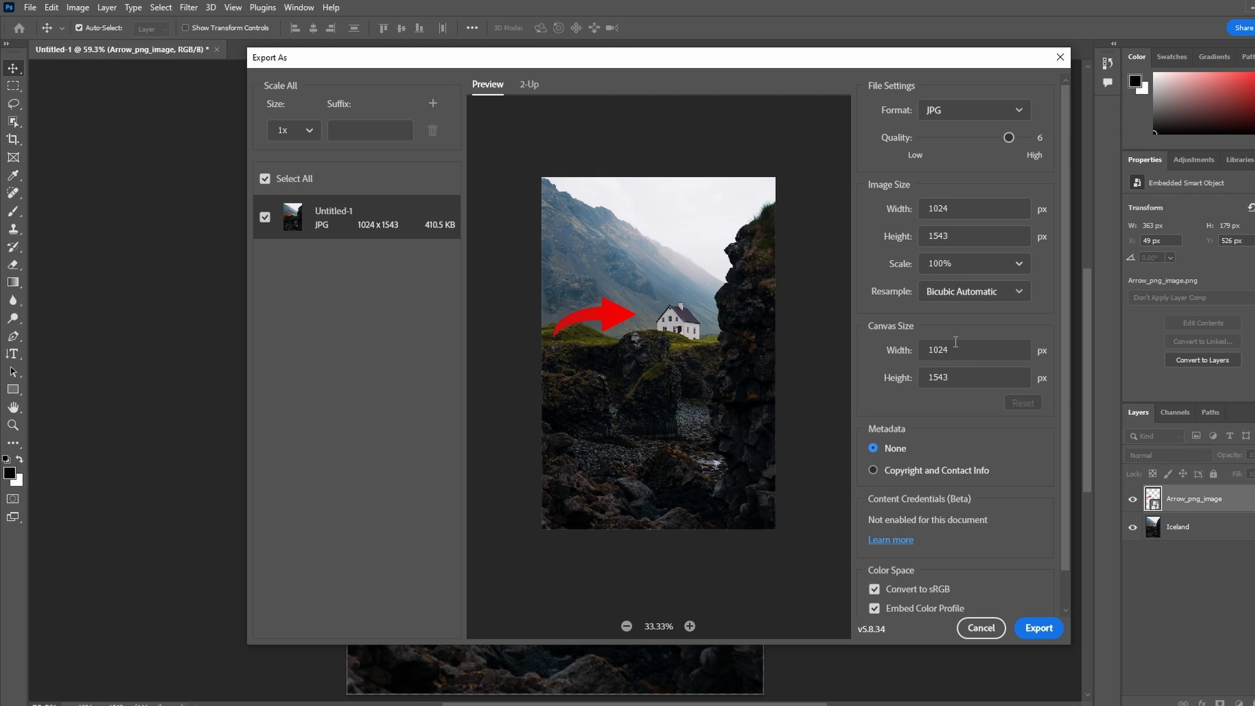
mouse_move(956, 263)
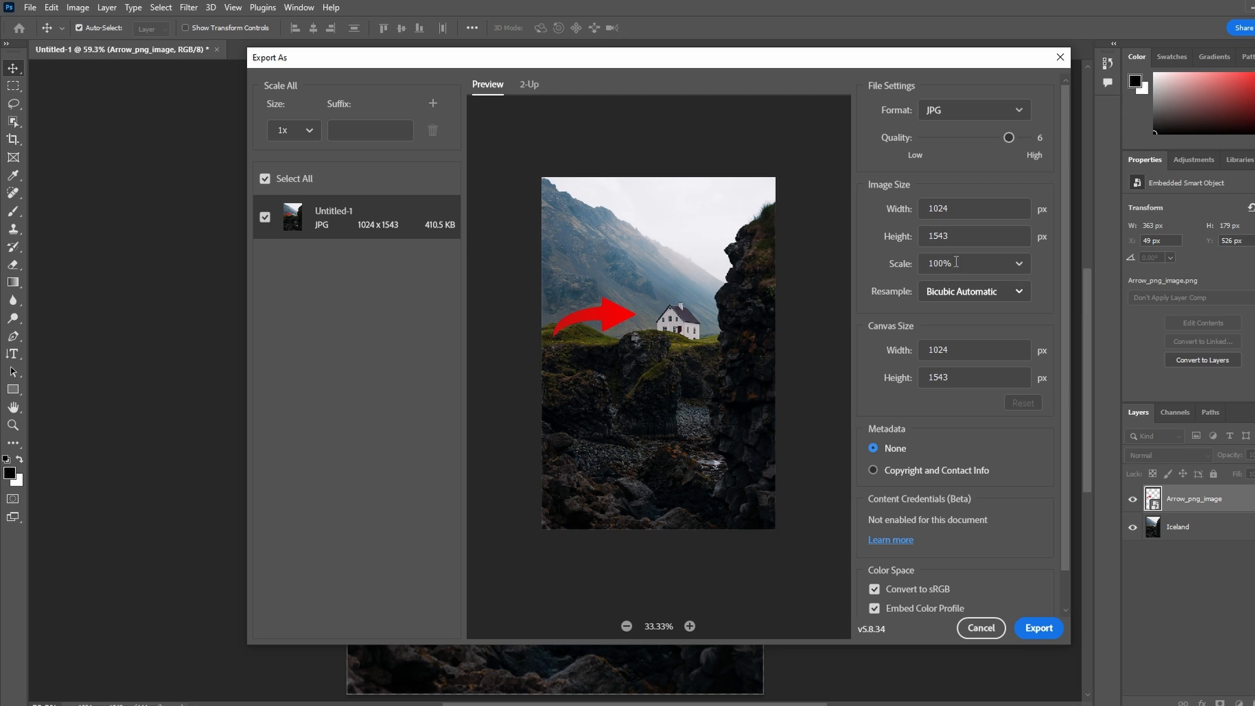
mouse_move(996, 283)
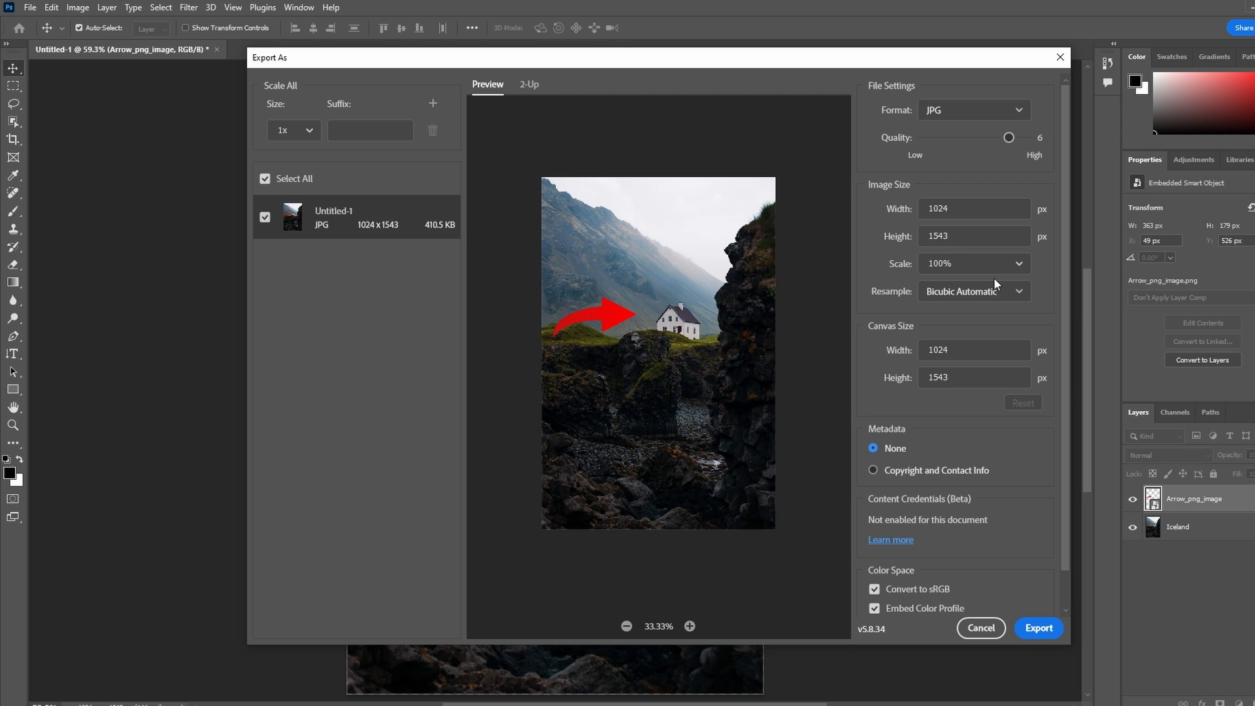
mouse_move(950, 324)
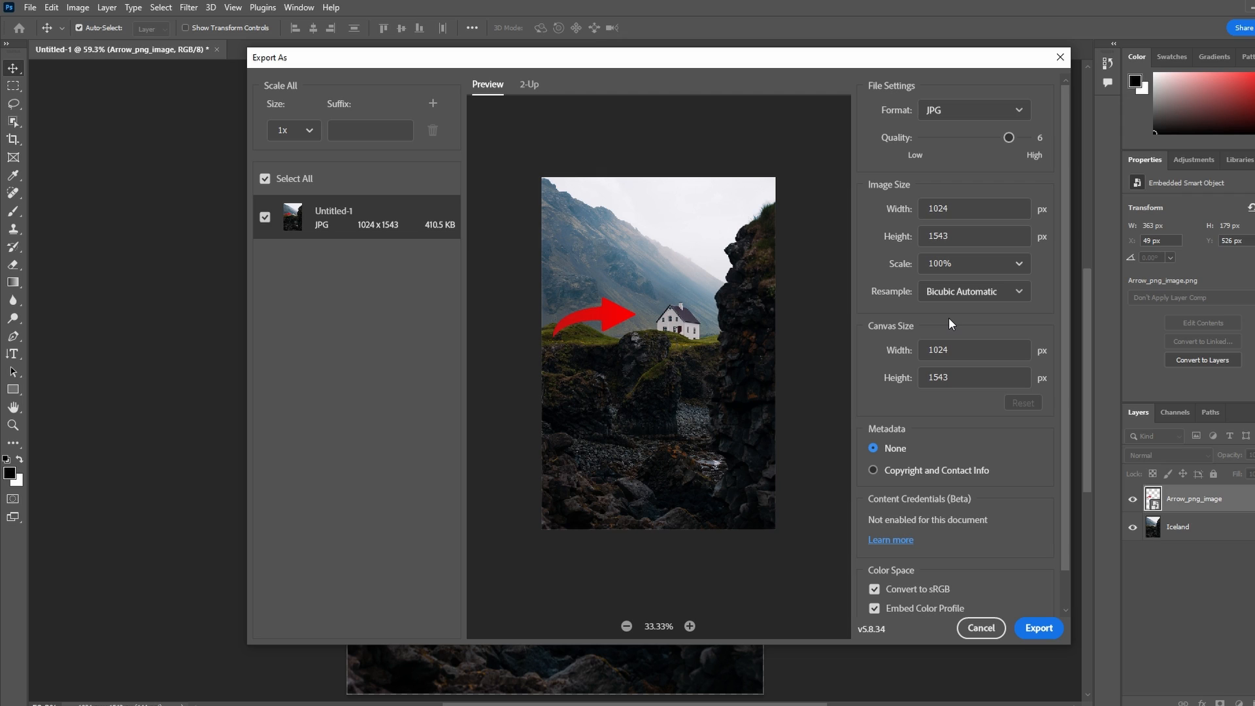
mouse_move(953, 294)
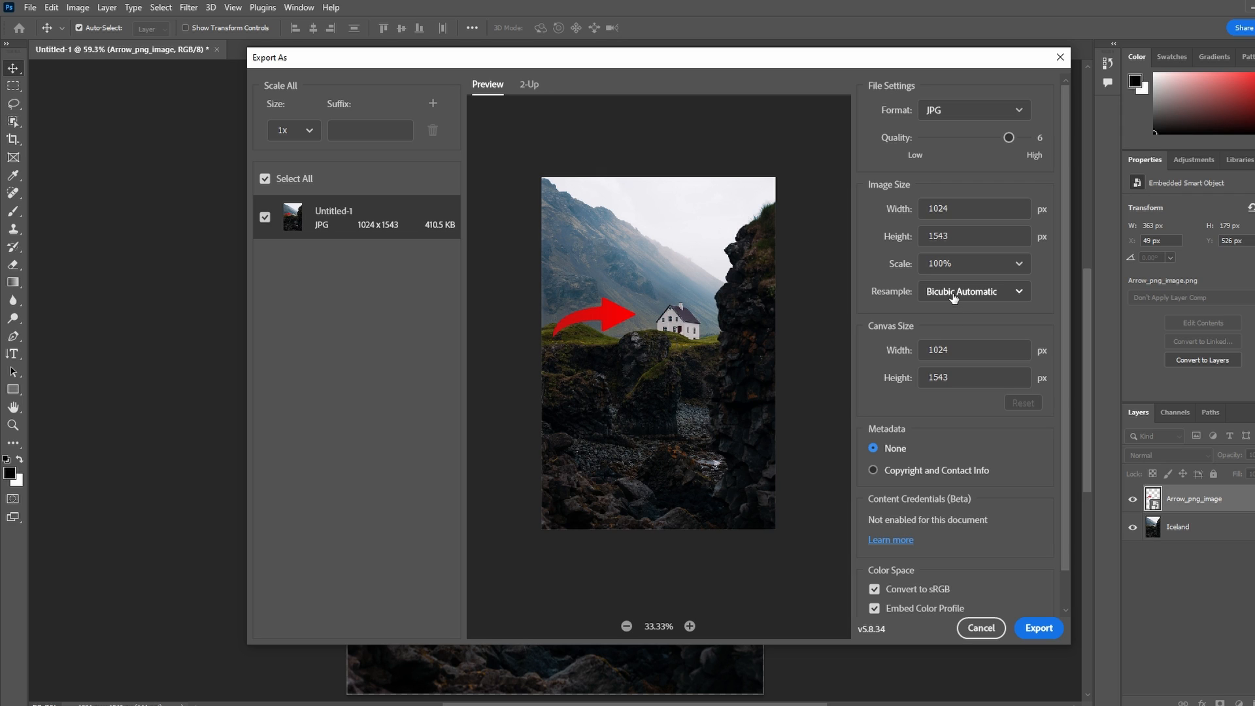
click(974, 290)
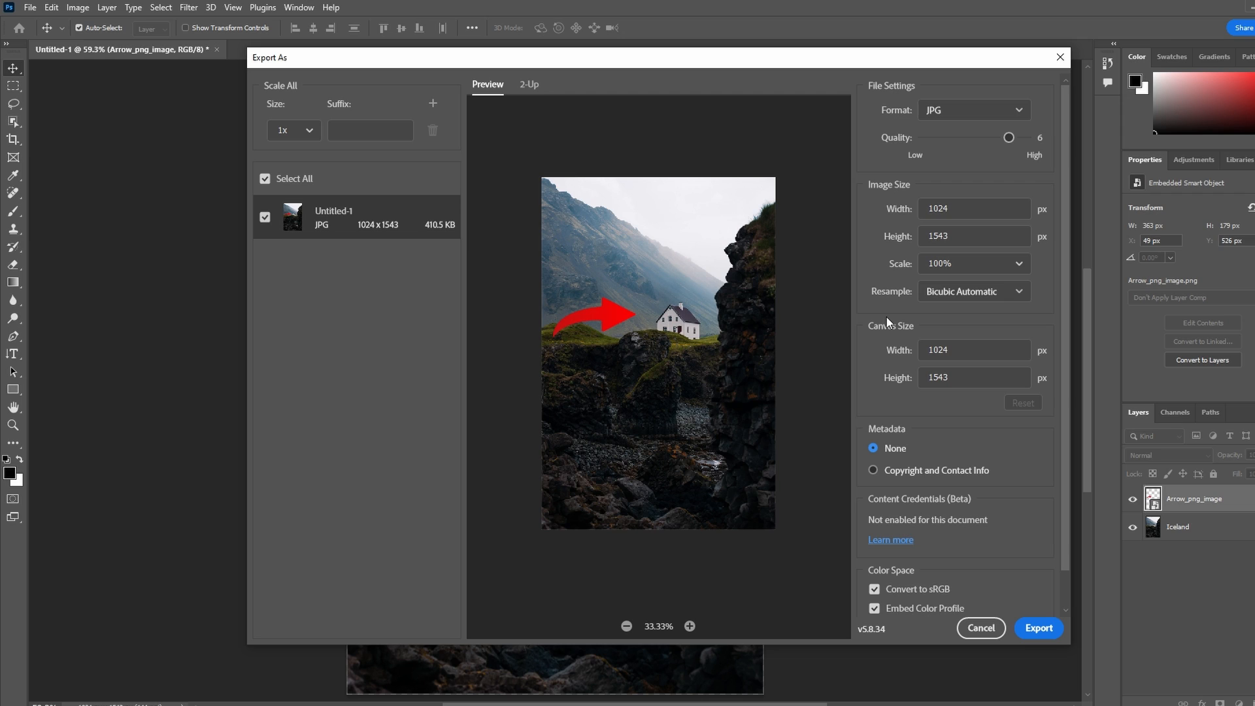
scroll(down, 3)
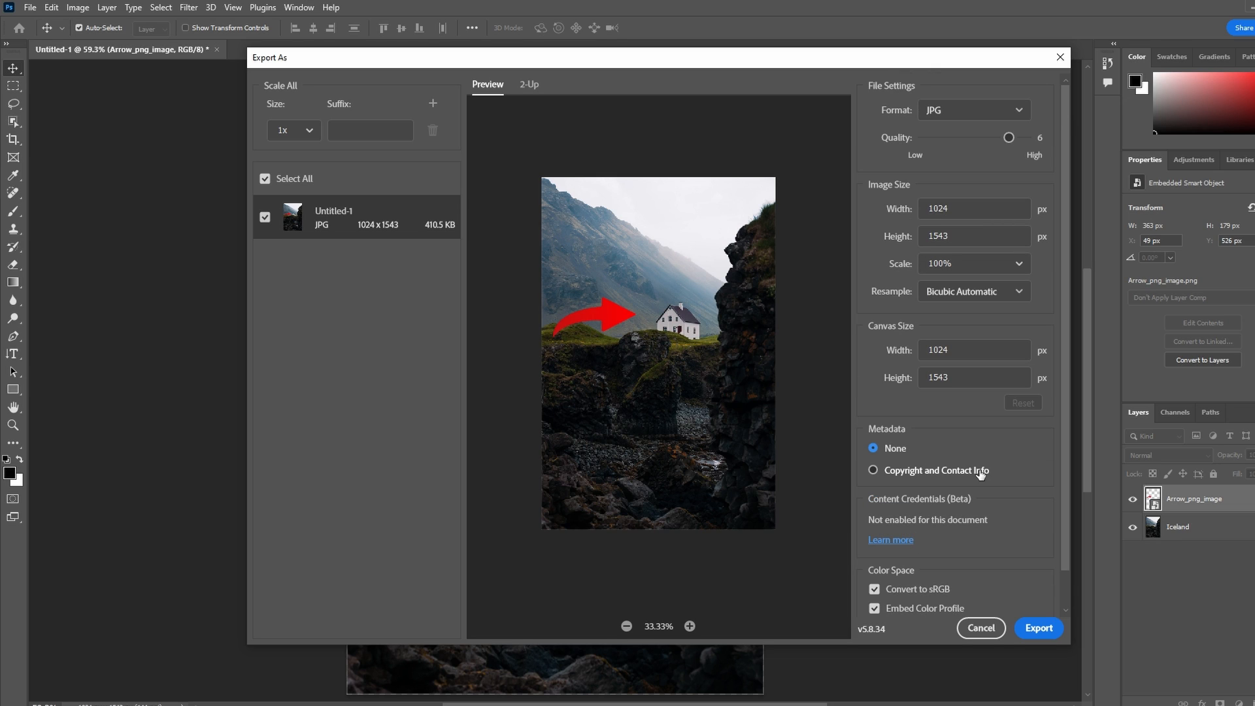
scroll(down, 3)
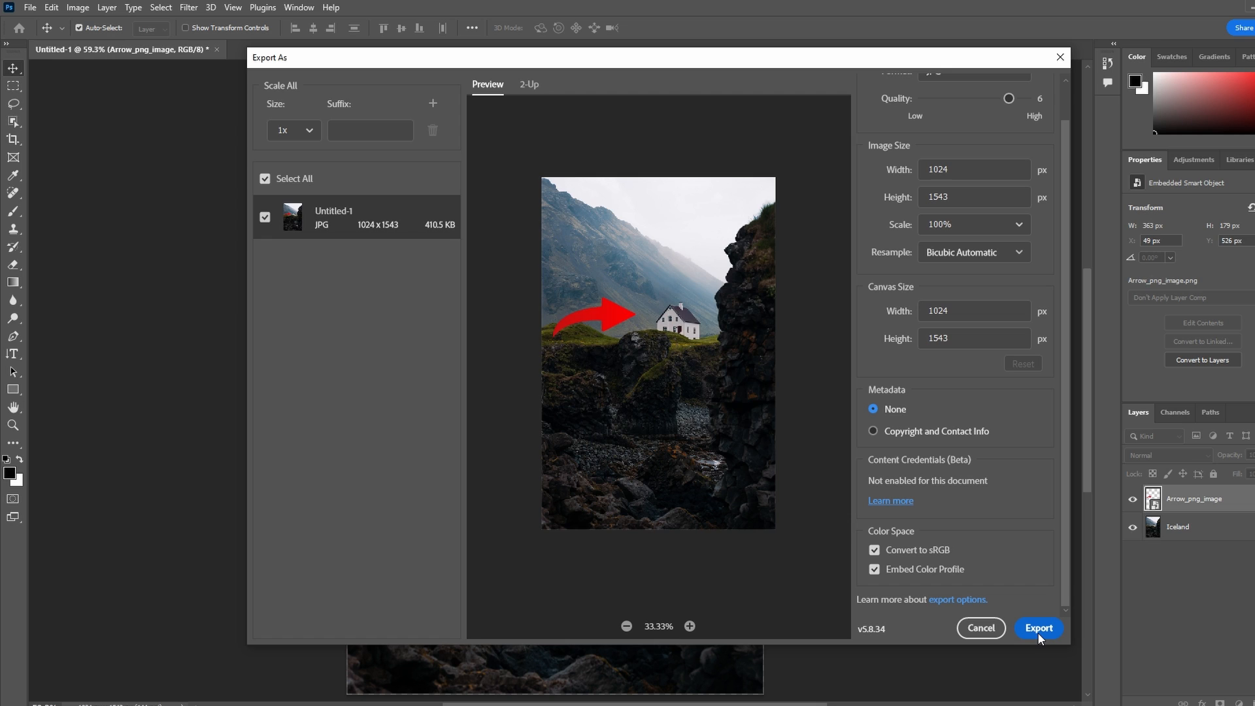
click(1037, 628)
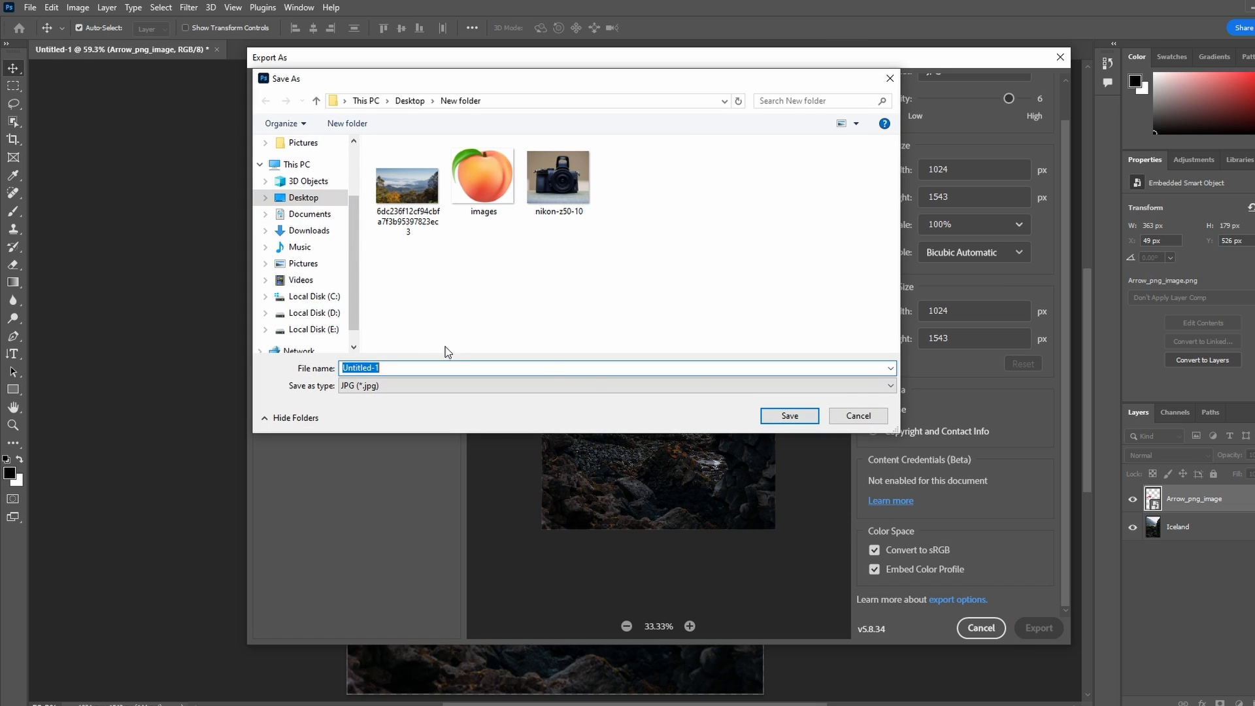